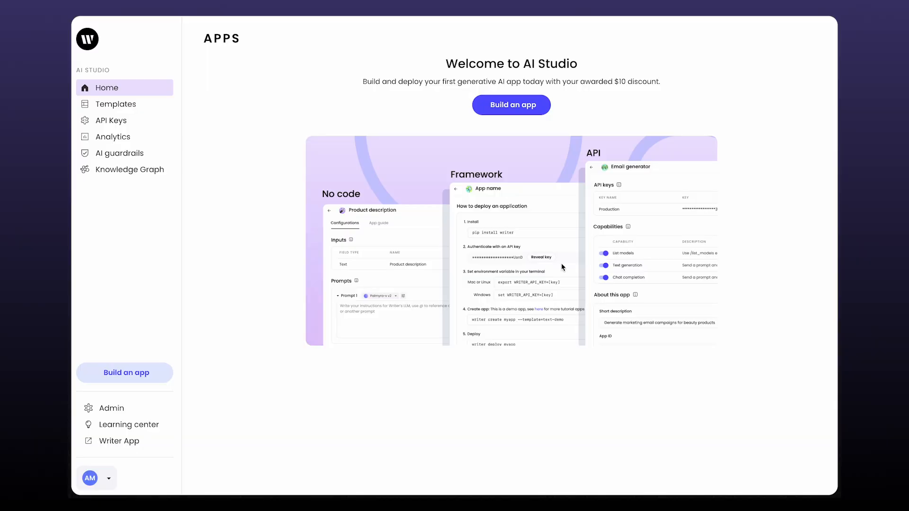
{"action": "mouse_move", "coordinate": [511, 105]}
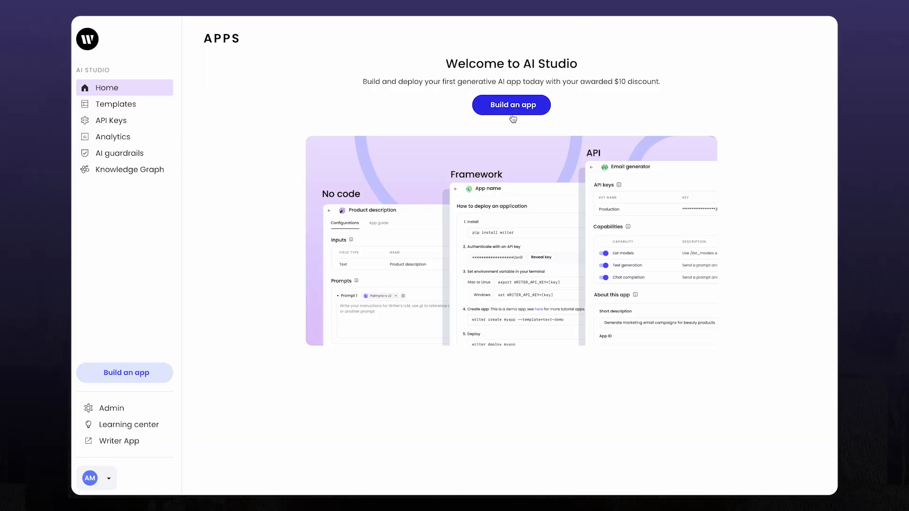
Step: Start building a new app from the AI Studio home page
{"action": "left_click", "coordinate": [511, 105]}
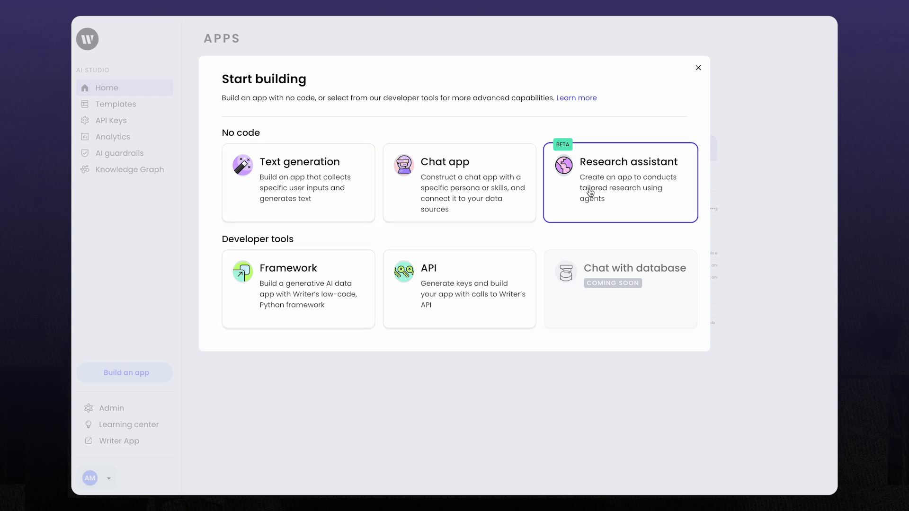
Step: Create a chat app with Knowledge Graph mode on, always connected to the Sales team graph
{"action": "left_click", "coordinate": [459, 182]}
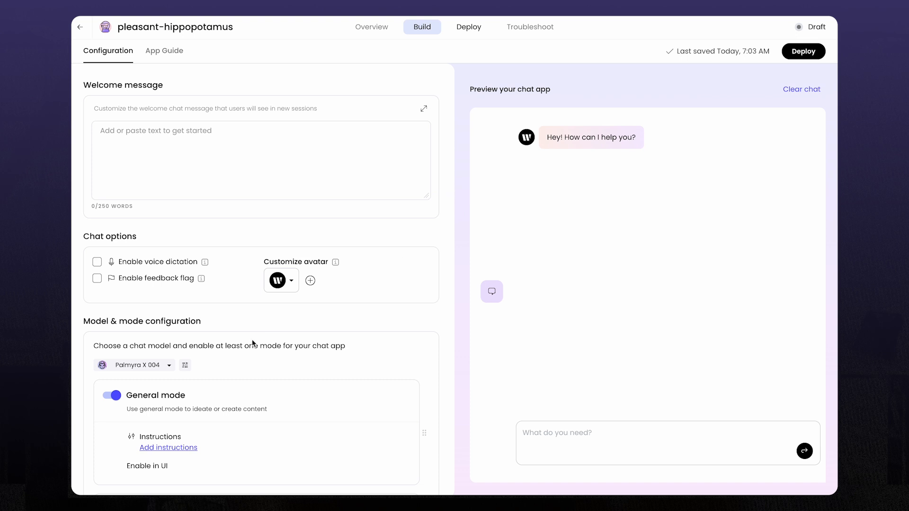
{"action": "scroll", "scroll_direction": "down", "scroll_amount": 3}
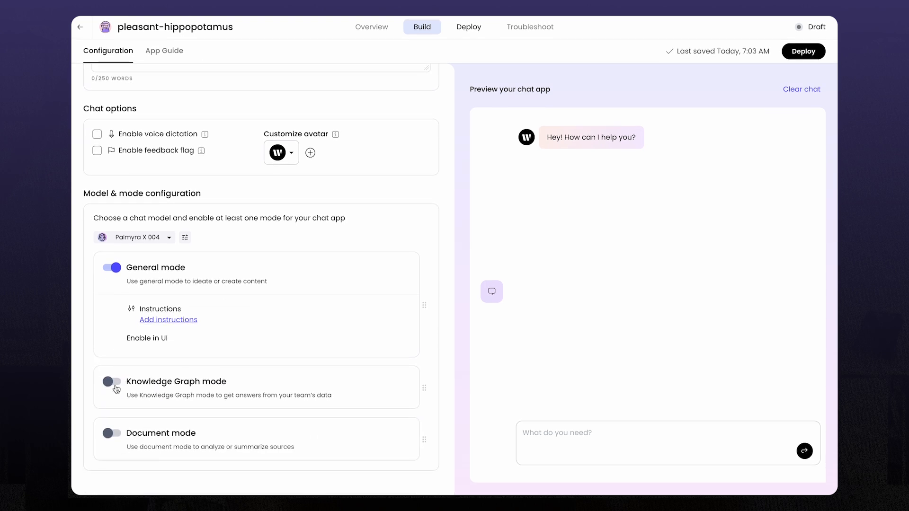
{"action": "left_click", "coordinate": [111, 389]}
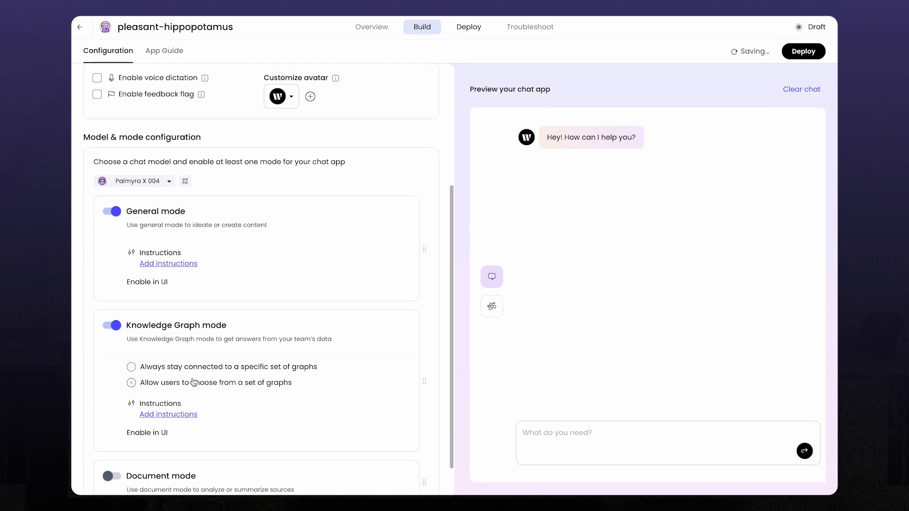
{"action": "left_click", "coordinate": [131, 366]}
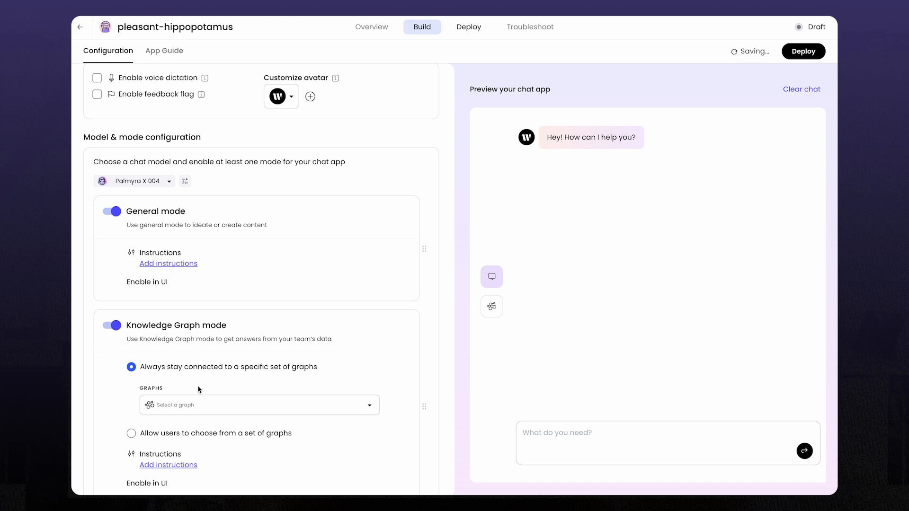
{"action": "left_click", "coordinate": [258, 405]}
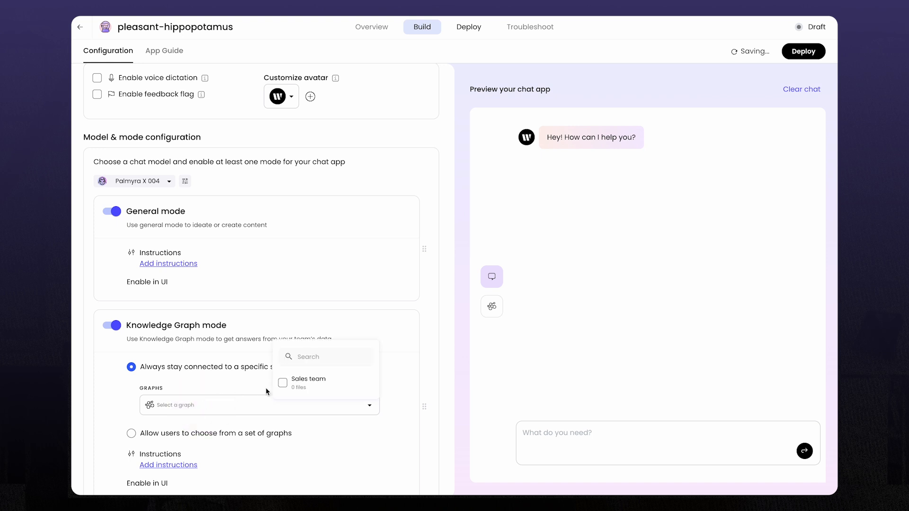
{"action": "left_click", "coordinate": [282, 383]}
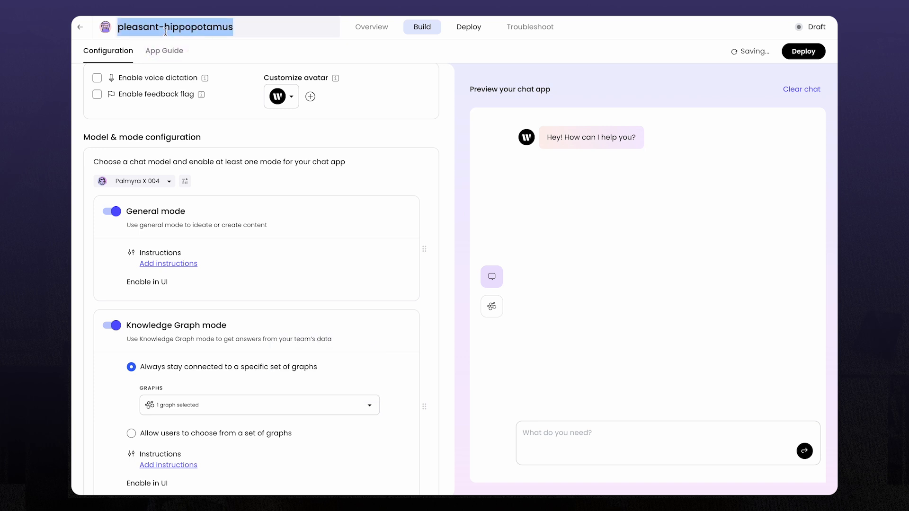
Step: Name the app 'Sales outreach assistant' and switch its model to Palmyra Creative
{"action": "type", "text": "Sales outreach"}
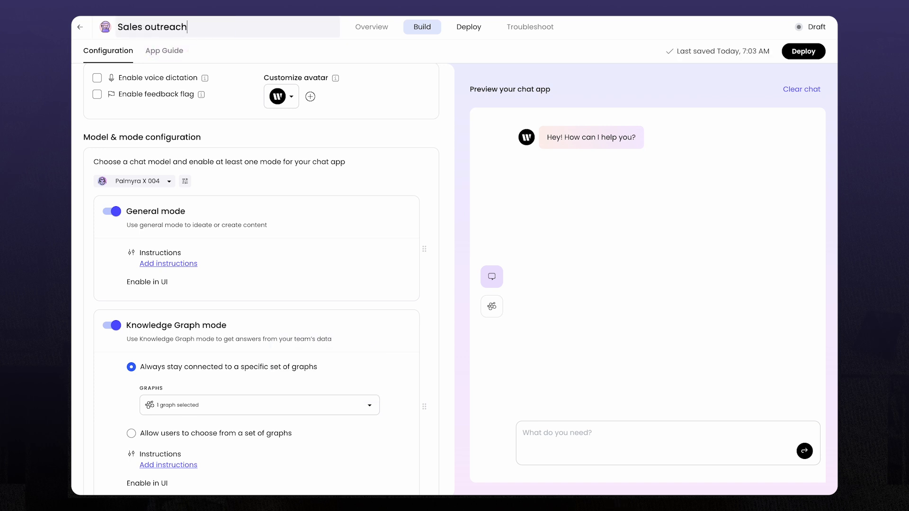
{"action": "type", "text": "assistant"}
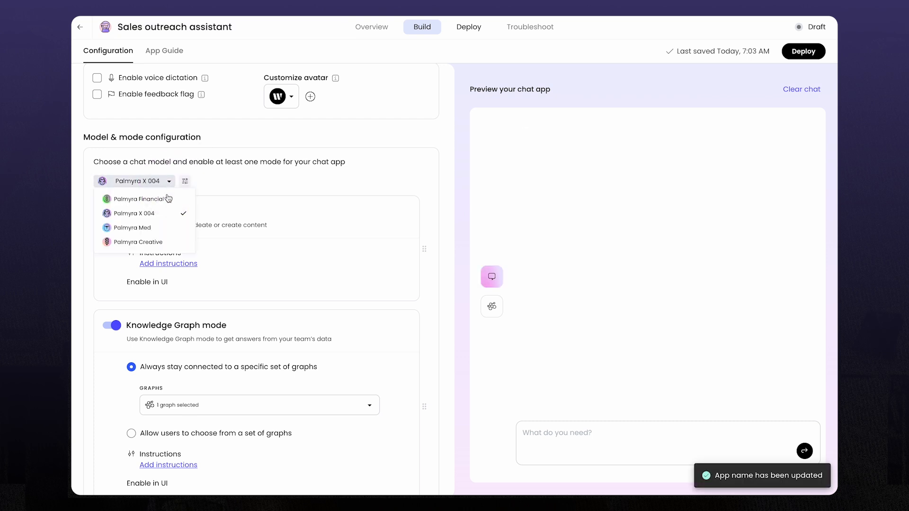
{"action": "mouse_move", "coordinate": [139, 242]}
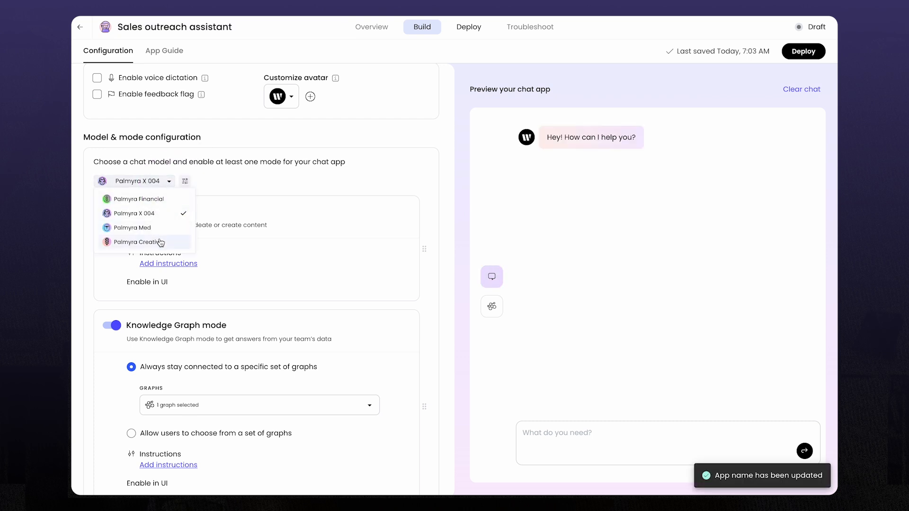
{"action": "left_click", "coordinate": [137, 242]}
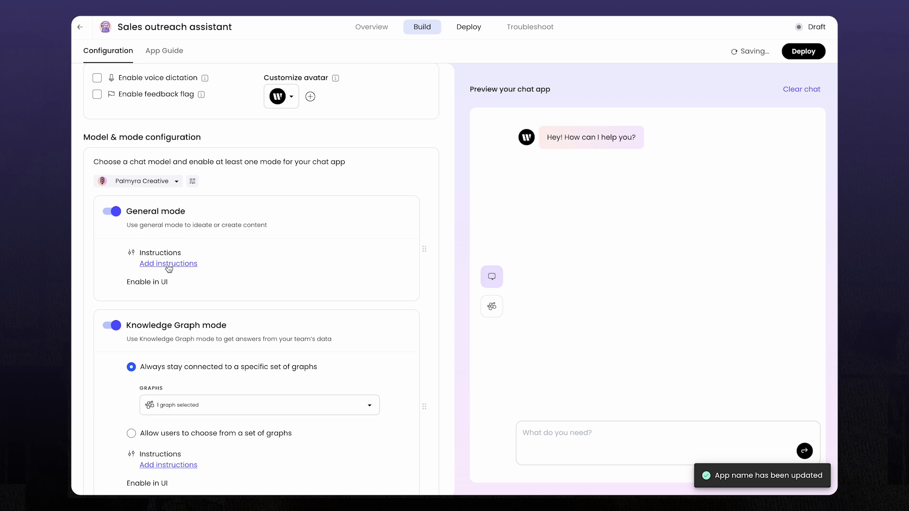
Step: Add general-mode instructions on sales outreach strategies and begin a 'Help me co...' test prompt
{"action": "left_click", "coordinate": [168, 264]}
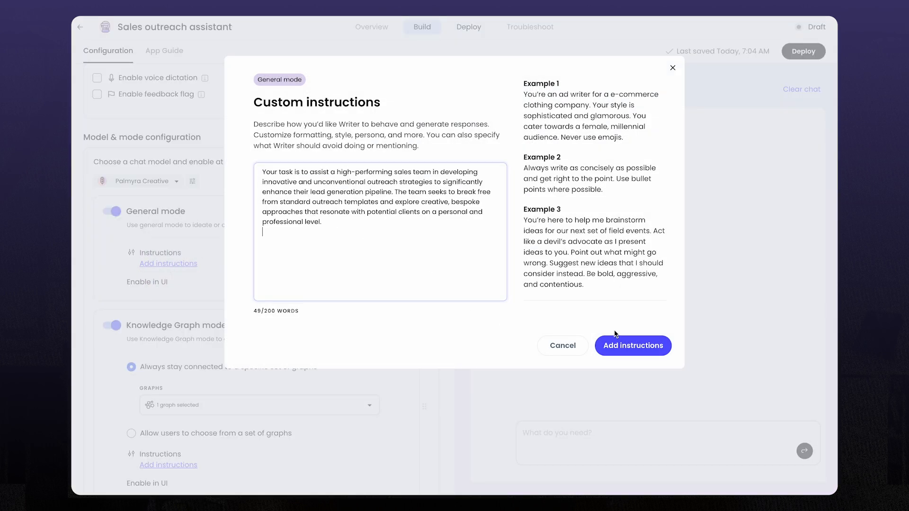
{"action": "left_click", "coordinate": [632, 346]}
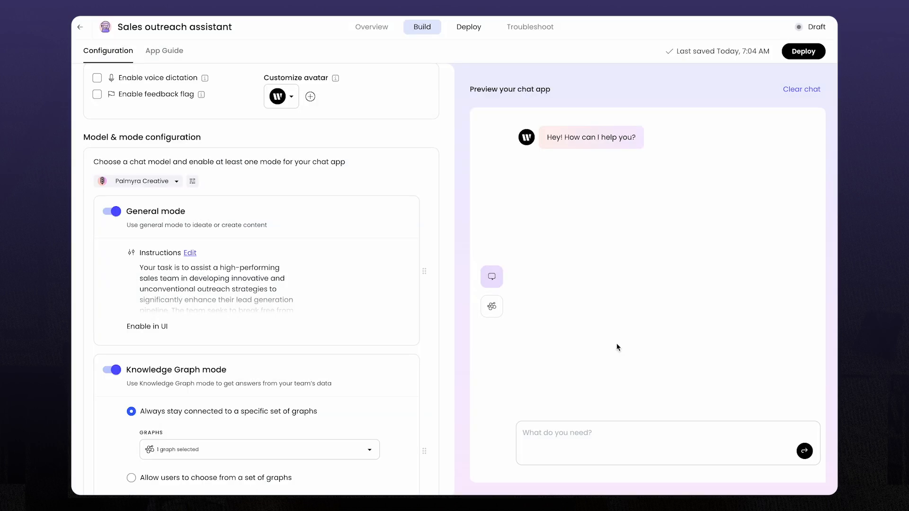
{"action": "type", "text": "Help me come up with an outreach idea?"}
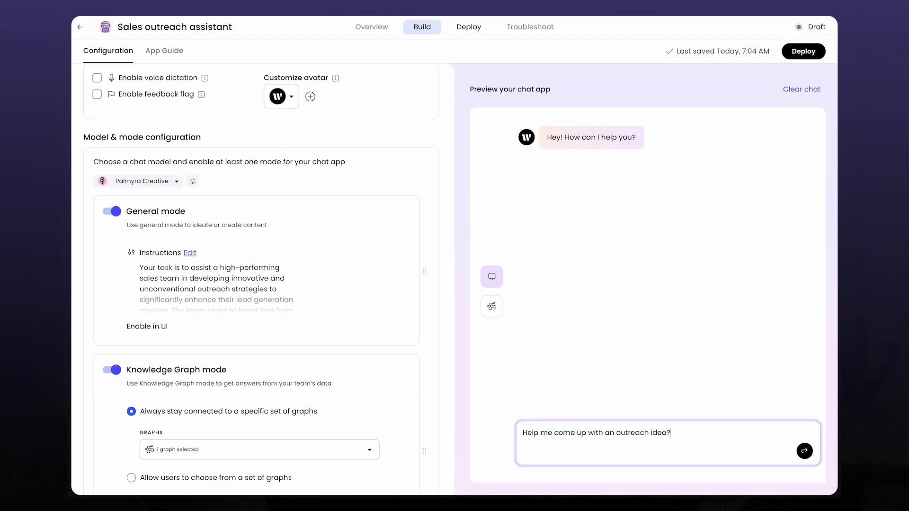
Step: Send 'Help me come up with an outreach idea?' and read The Curated Connection reply
{"action": "left_click", "coordinate": [803, 451]}
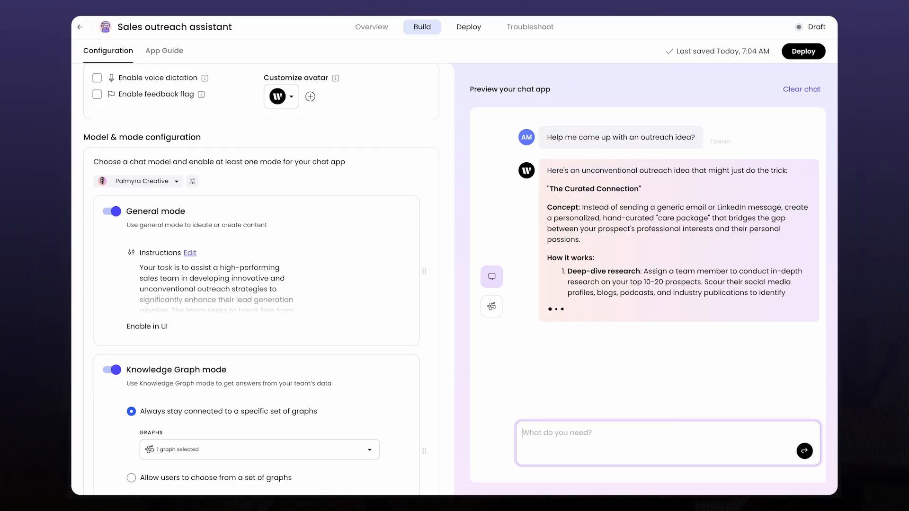
{"action": "scroll", "scroll_direction": "down", "scroll_amount": 3}
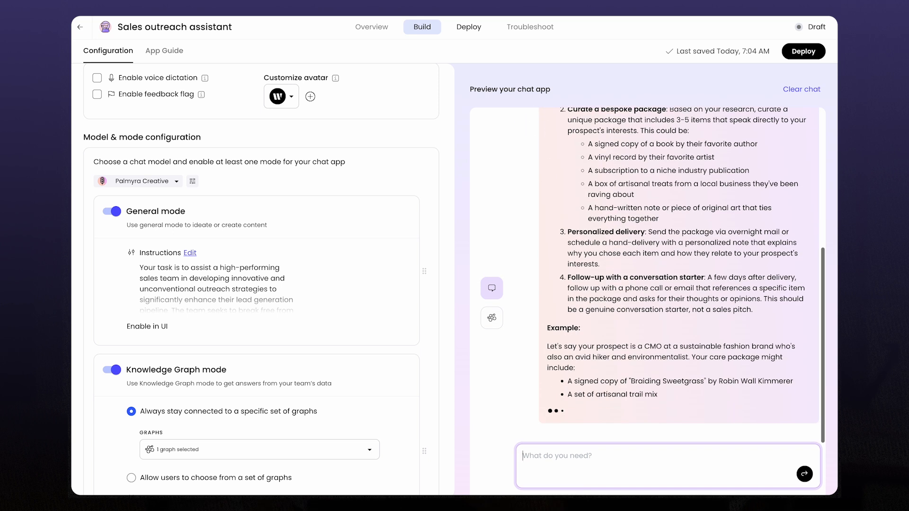
{"action": "scroll", "scroll_direction": "down", "scroll_amount": 3}
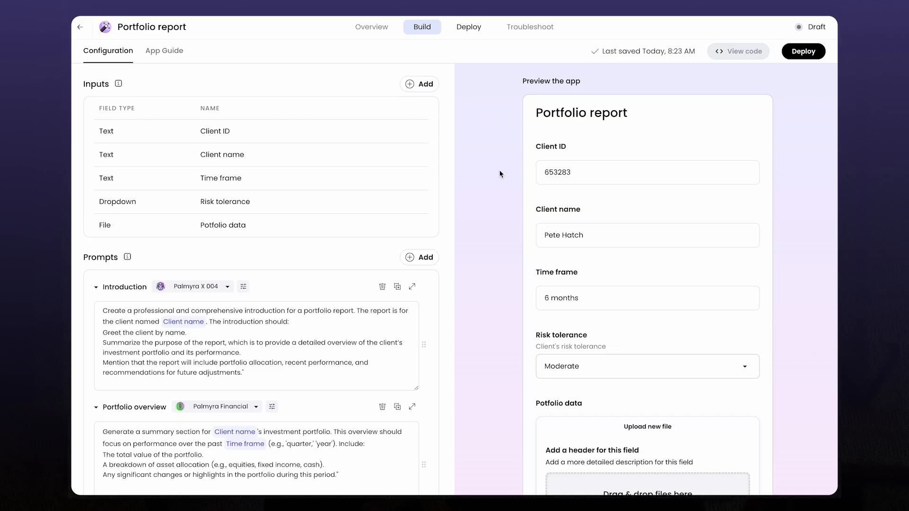
{"action": "scroll", "scroll_direction": "down", "scroll_amount": 3}
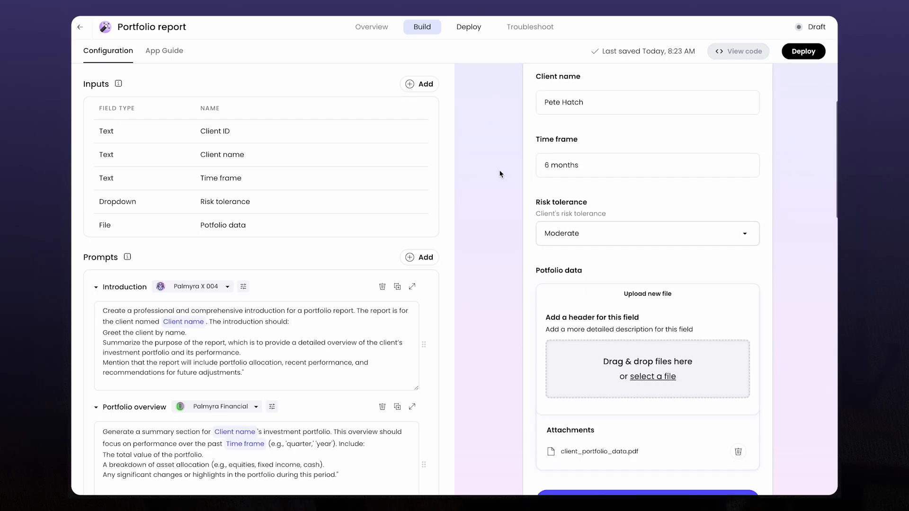
{"action": "scroll", "scroll_direction": "up", "scroll_amount": 3}
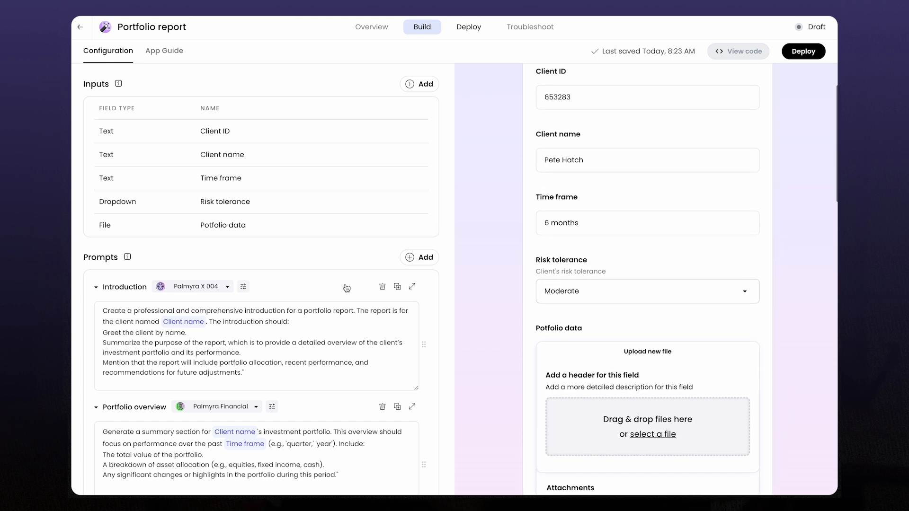
{"action": "scroll", "scroll_direction": "down", "scroll_amount": 3}
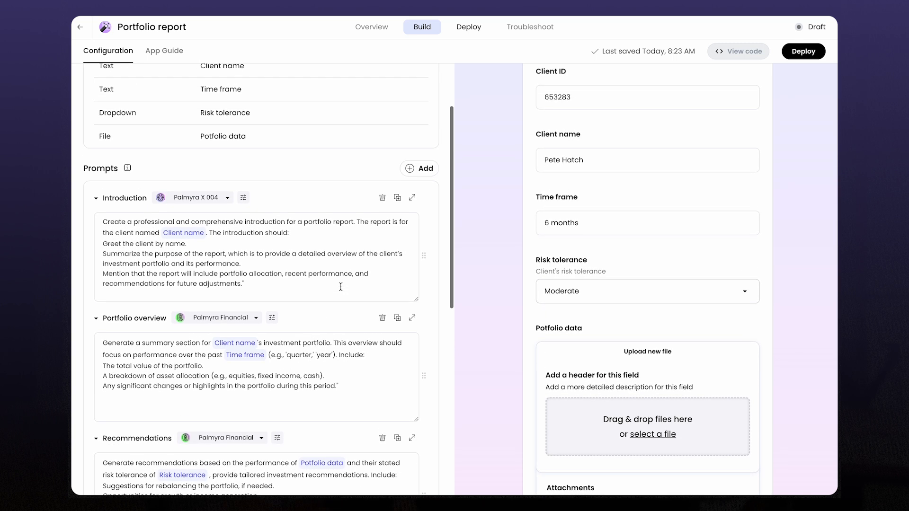
{"action": "scroll", "scroll_direction": "down", "scroll_amount": 3}
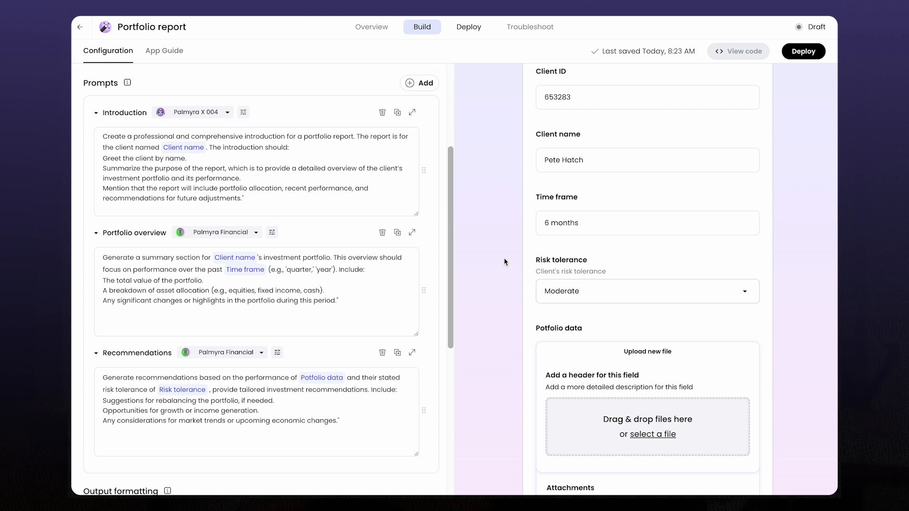
{"action": "scroll", "scroll_direction": "down", "scroll_amount": 3}
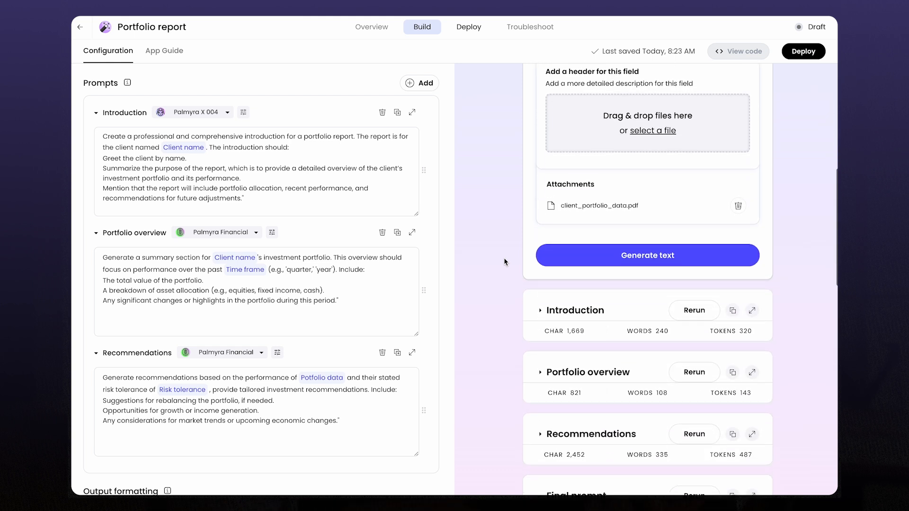
{"action": "mouse_move", "coordinate": [557, 389]}
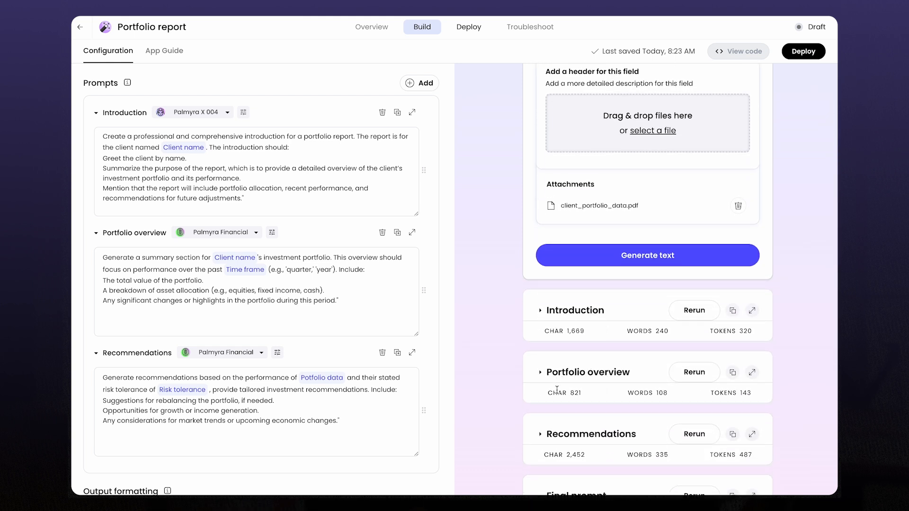
{"action": "mouse_move", "coordinate": [512, 395]}
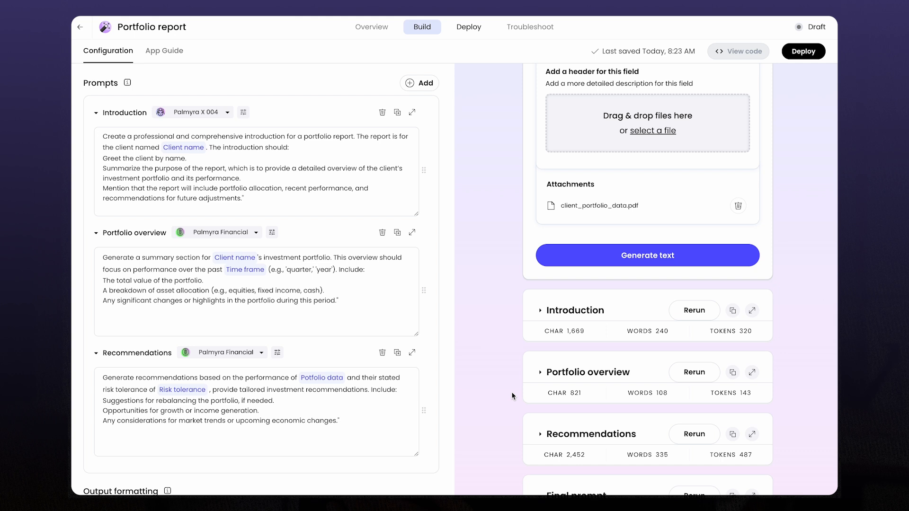
{"action": "scroll", "scroll_direction": "down", "scroll_amount": 3}
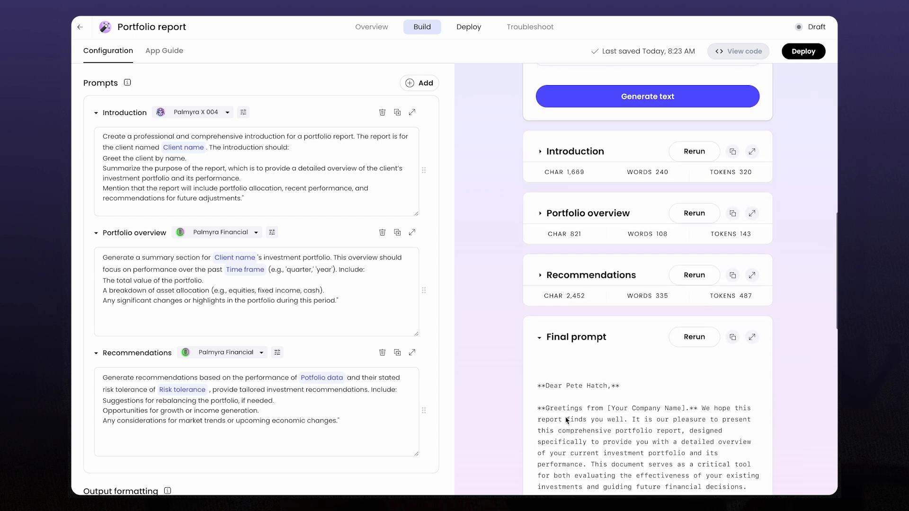
{"action": "scroll", "scroll_direction": "down", "scroll_amount": 3}
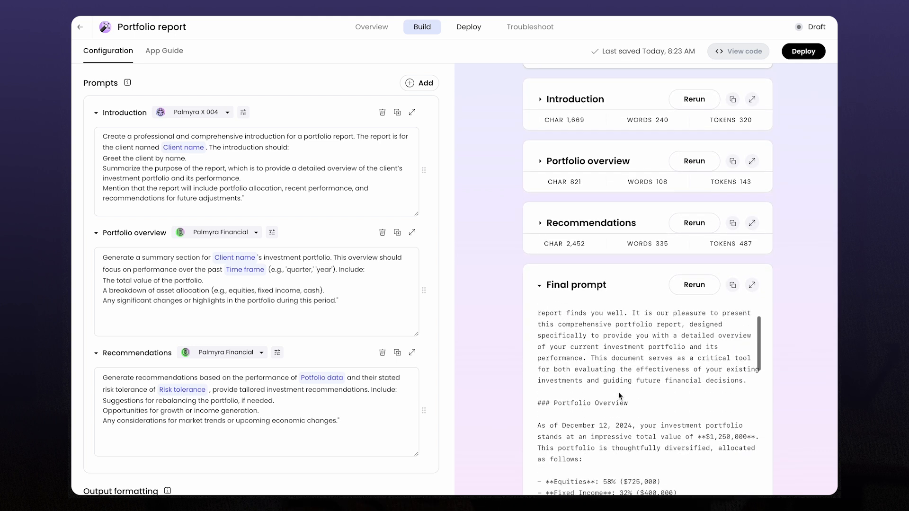
{"action": "scroll", "scroll_direction": "up", "scroll_amount": 3}
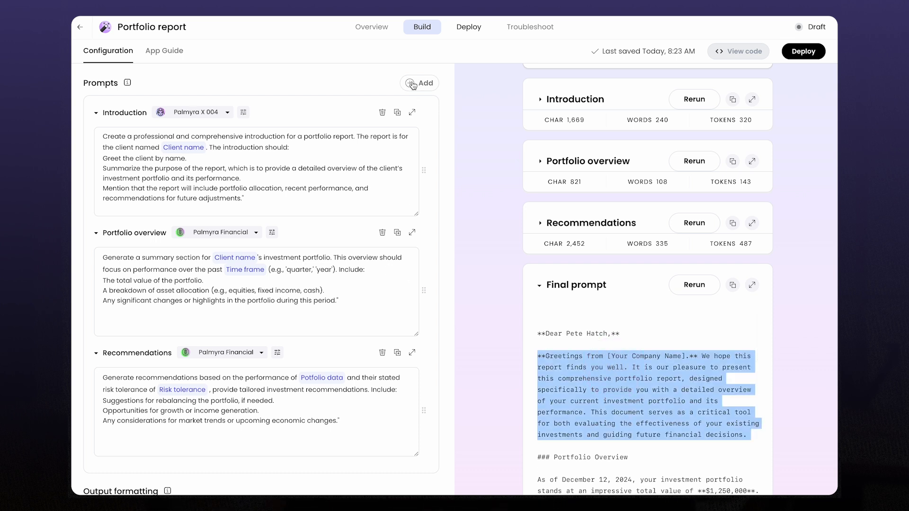
Step: Add a fourth Palmyra Creative prompt compiling sections for first-time investors and generate the report
{"action": "left_click", "coordinate": [418, 83]}
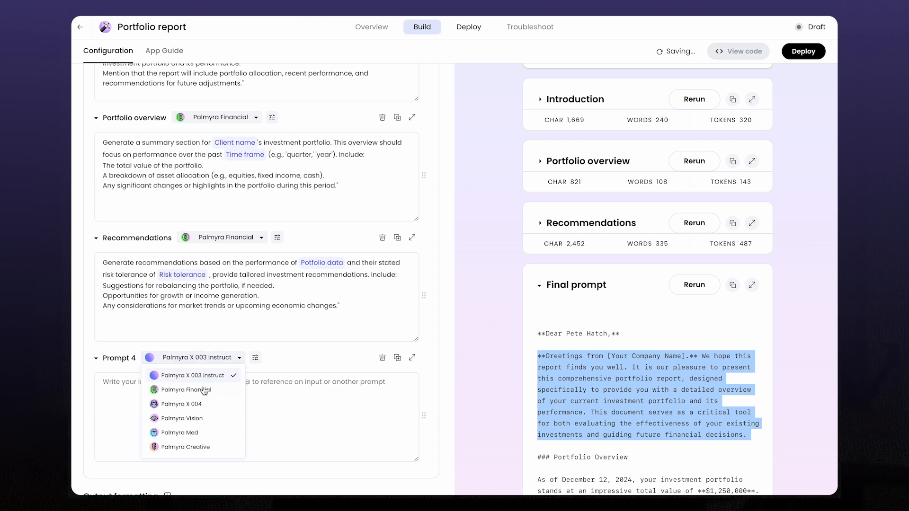
{"action": "left_click", "coordinate": [186, 446]}
{"action": "type", "text": "Compile Introduction Portfolio overview Recommendations and make it more approachable and engaging for first time investors"}
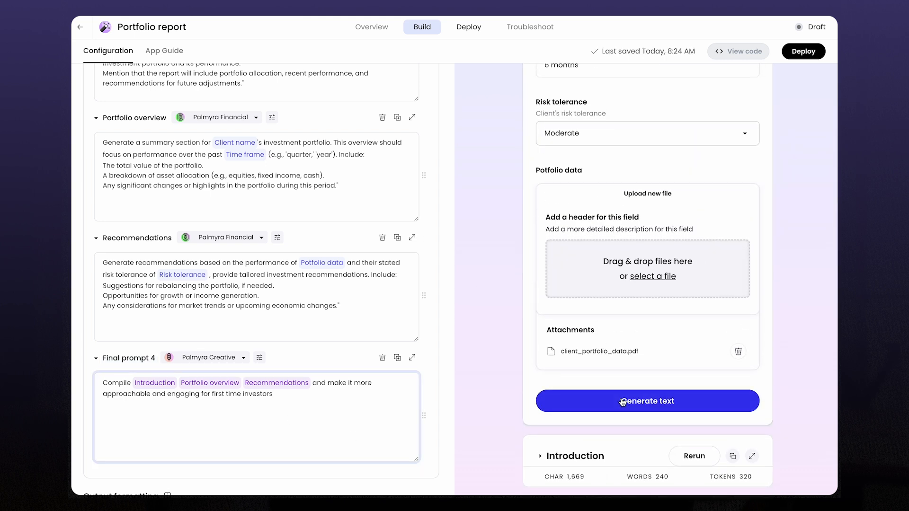
{"action": "left_click", "coordinate": [646, 400]}
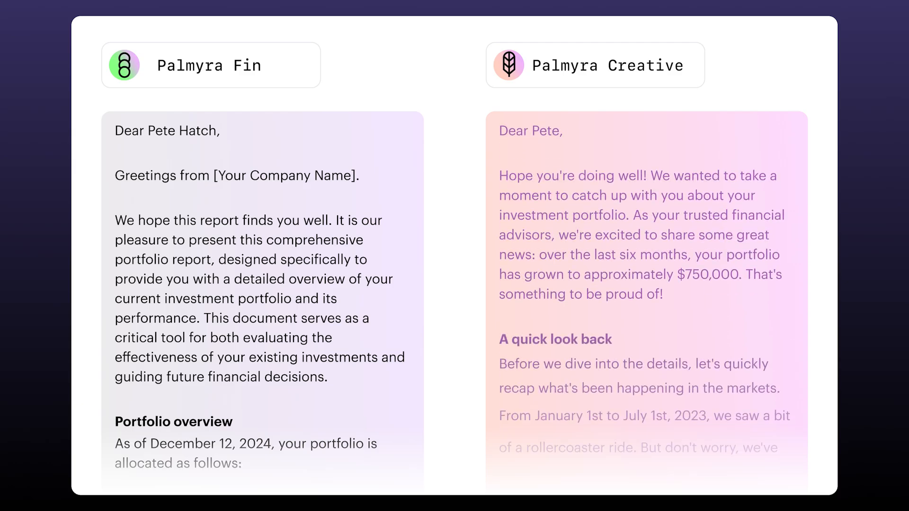